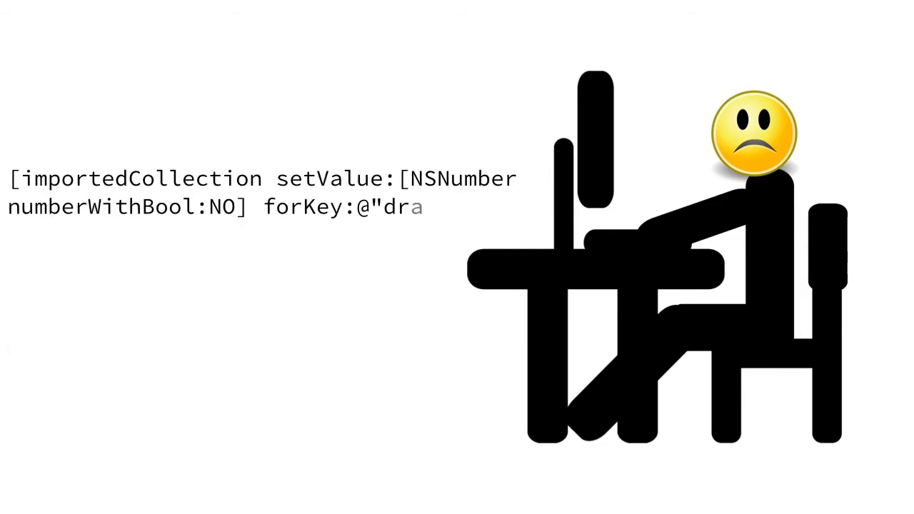
{"action": "type", "text": "ggable\"];"}
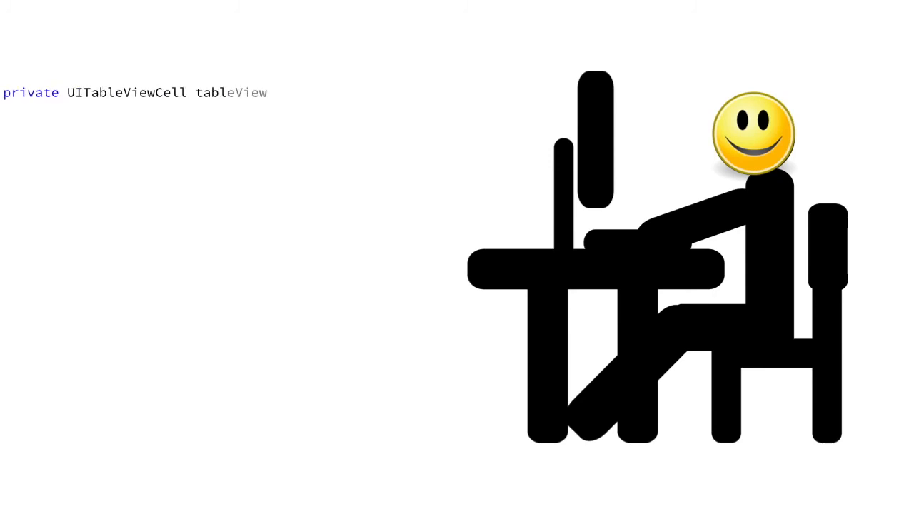
{"action": "type", "text": "(UITableView tableView)"}
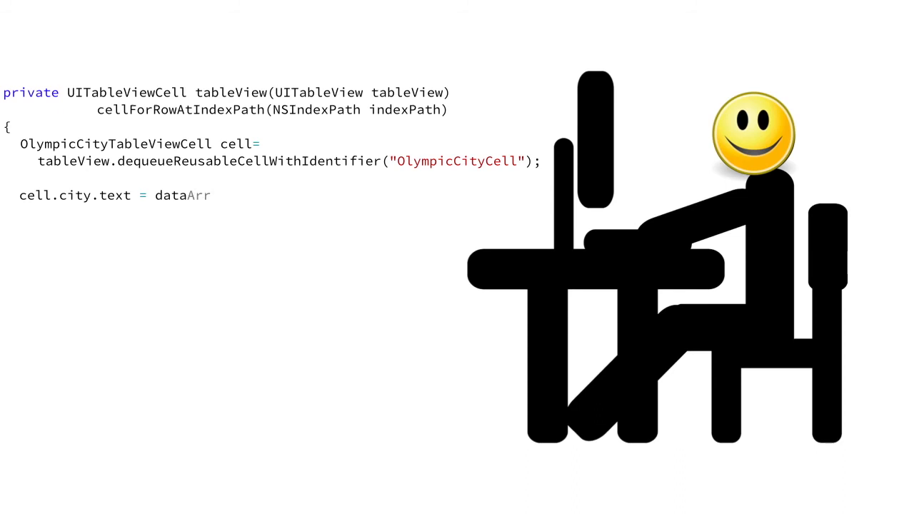
{"action": "type", "text": "Array[indexPath.row][0];"}
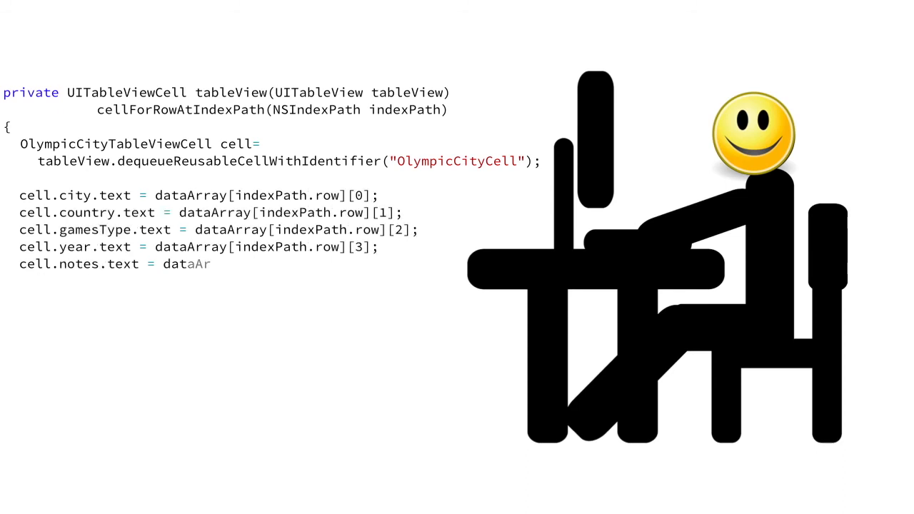